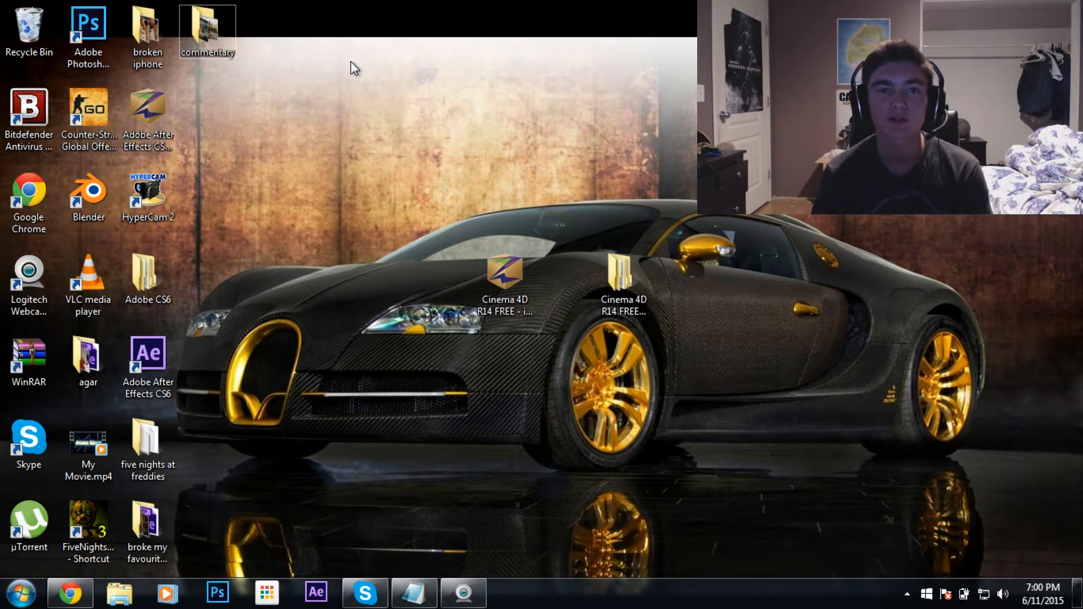
pyautogui.moveTo(247, 64)
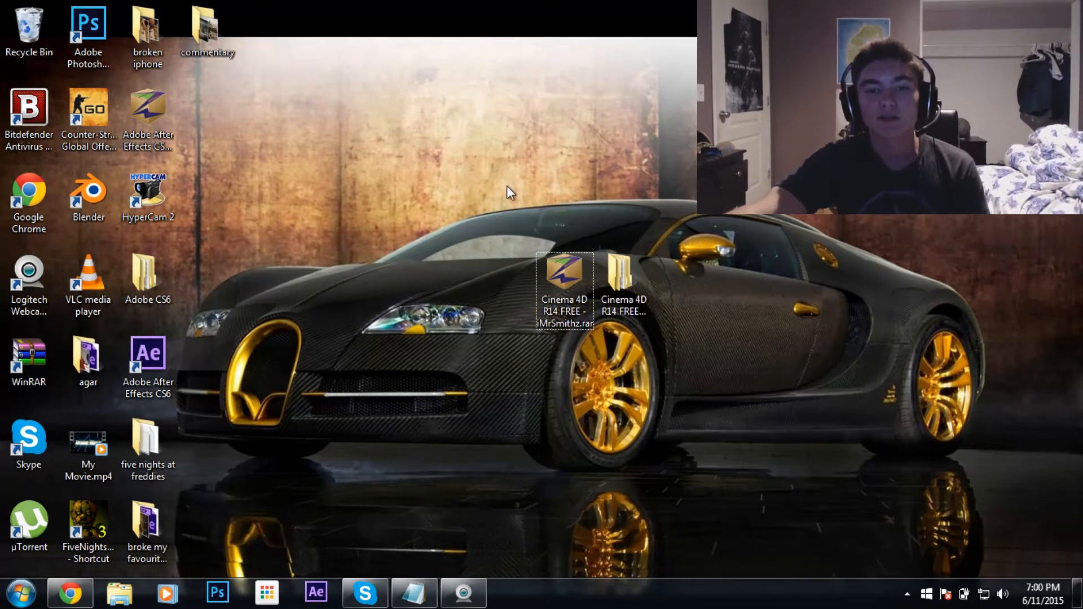
pyautogui.moveTo(335, 209)
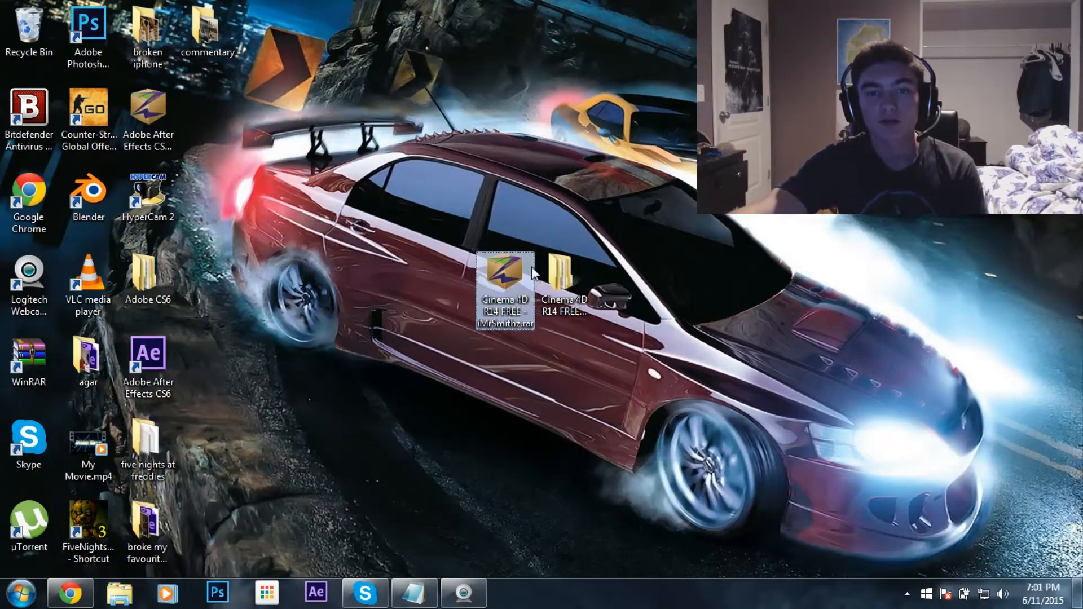
pyautogui.moveTo(504, 277)
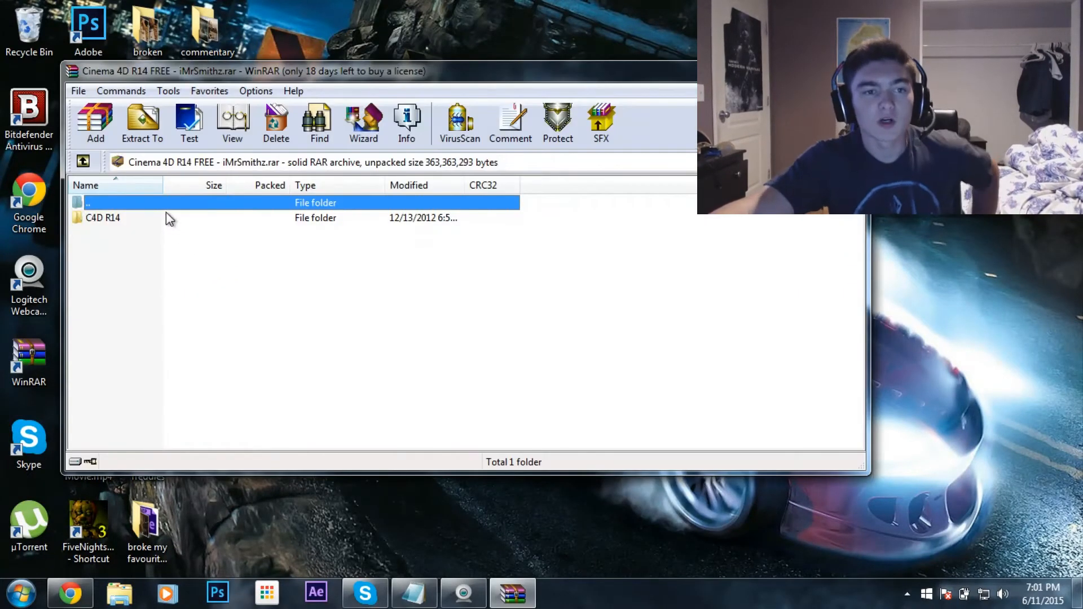
# Step: Bring up the extraction options for the C4D R14 folder in the Cinema 4D archive
pyautogui.rightClick(102, 218)
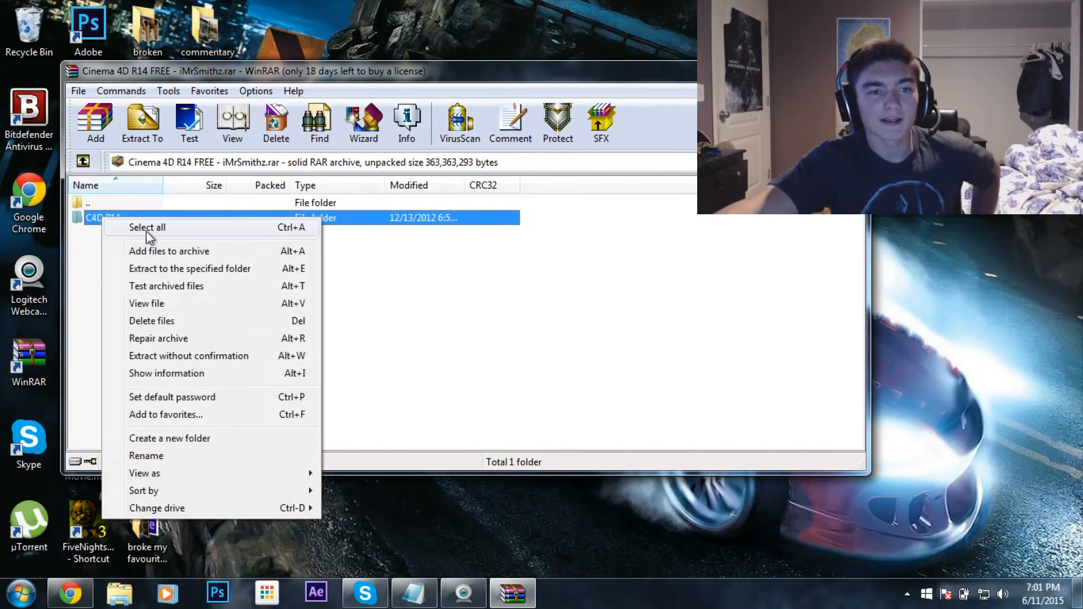
pyautogui.moveTo(193, 250)
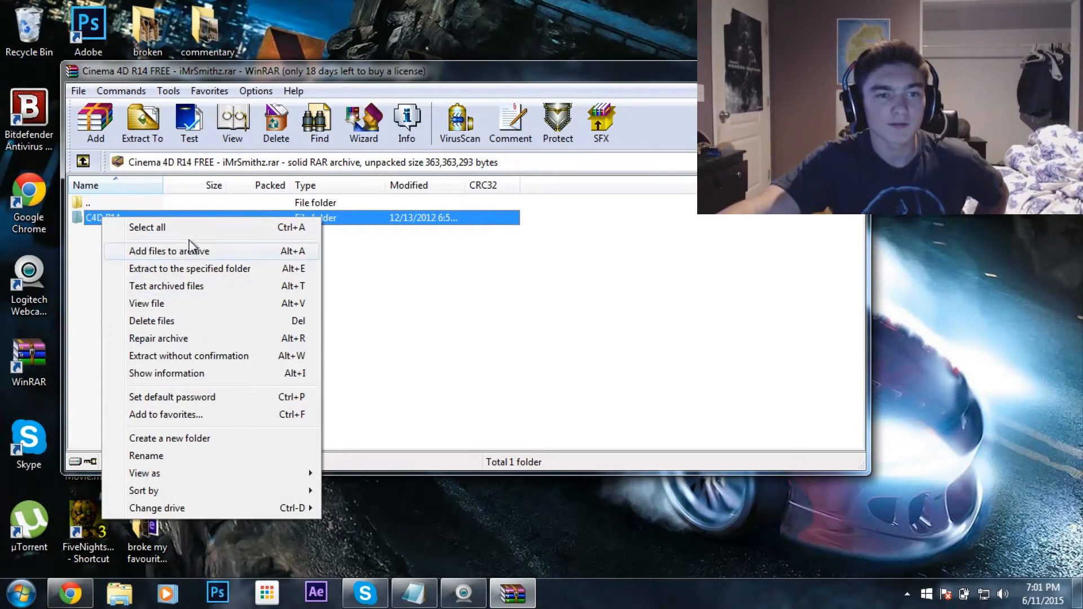
pyautogui.moveTo(207, 269)
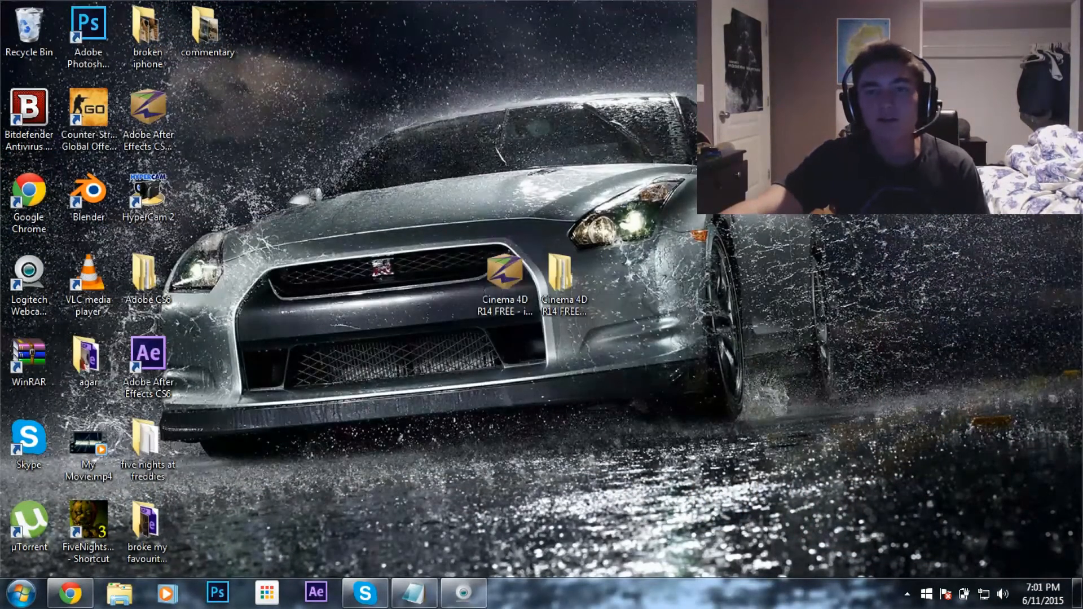
# Step: Open the extracted Cinema 4D R14 FREE folder maximized, enter C4D R14, and run Cinema 4d r14.reg
pyautogui.moveTo(504, 280); pyautogui.dragTo(677, 200)
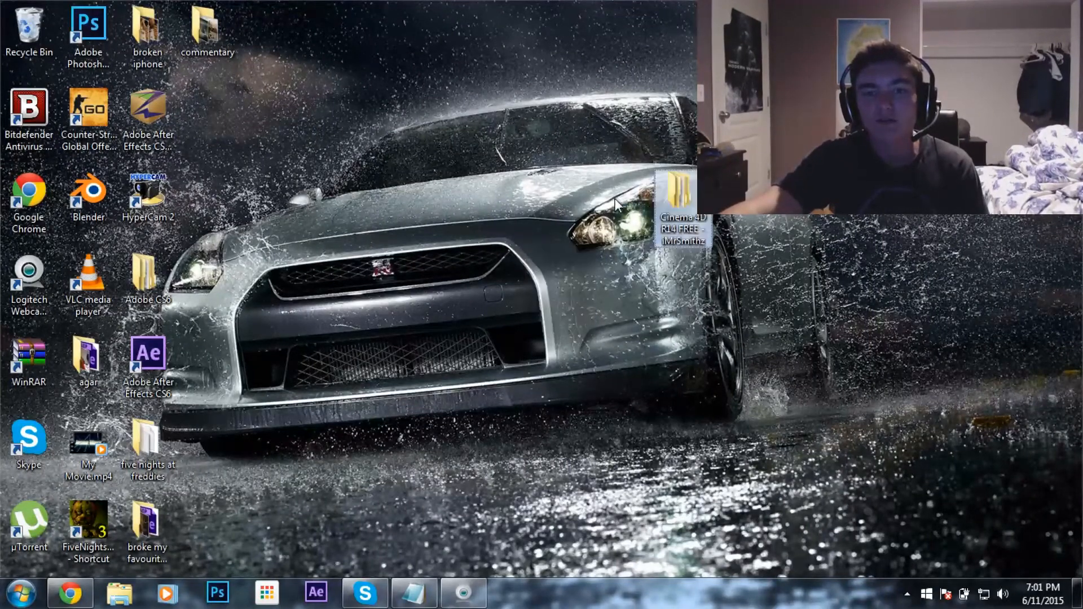
pyautogui.doubleClick(676, 197)
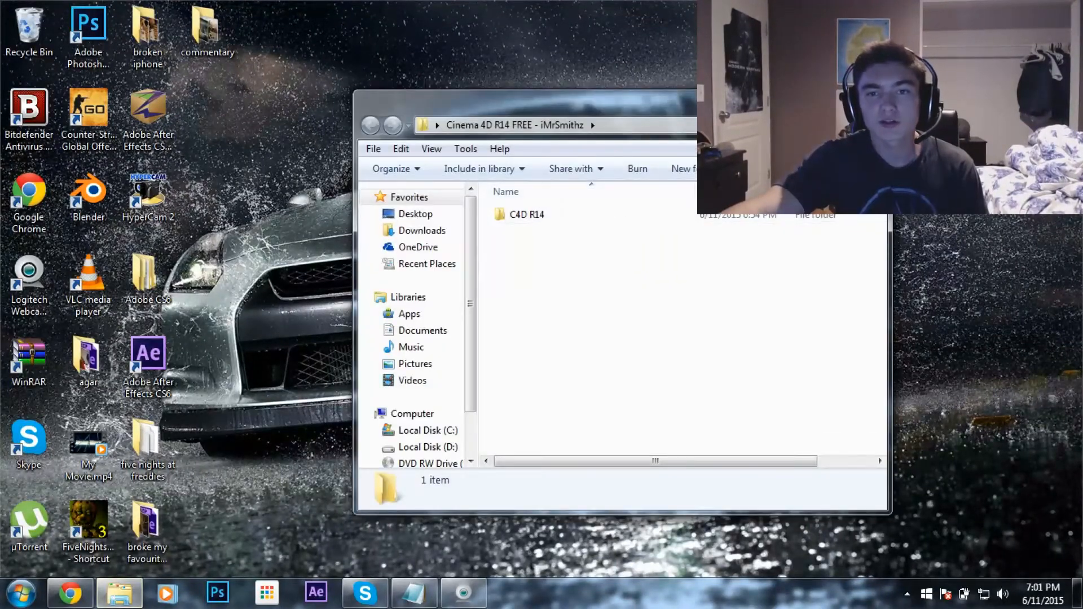
pyautogui.doubleClick(515, 126)
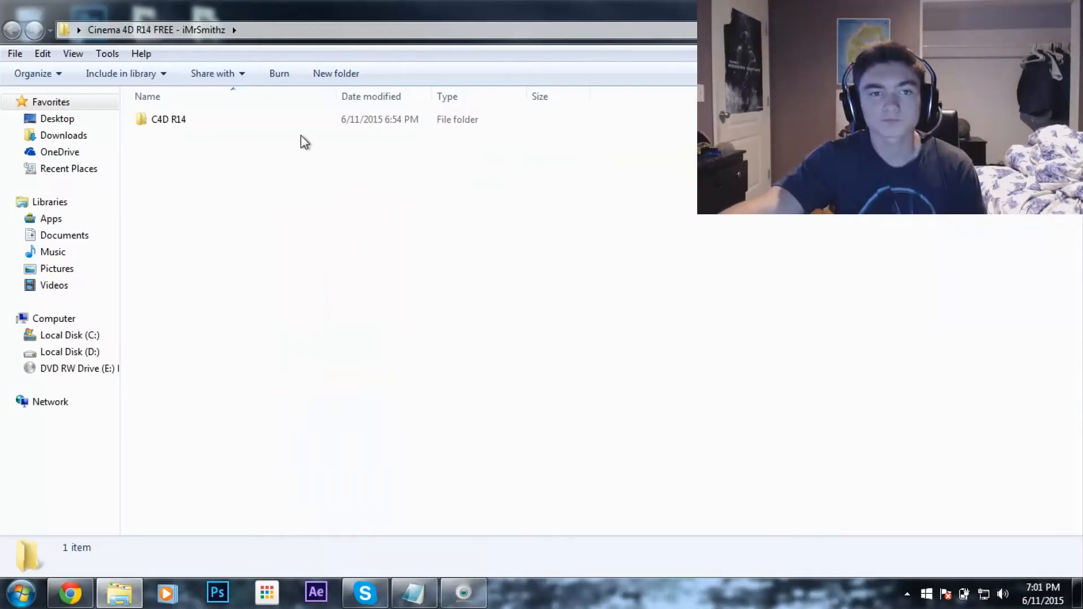
pyautogui.doubleClick(168, 119)
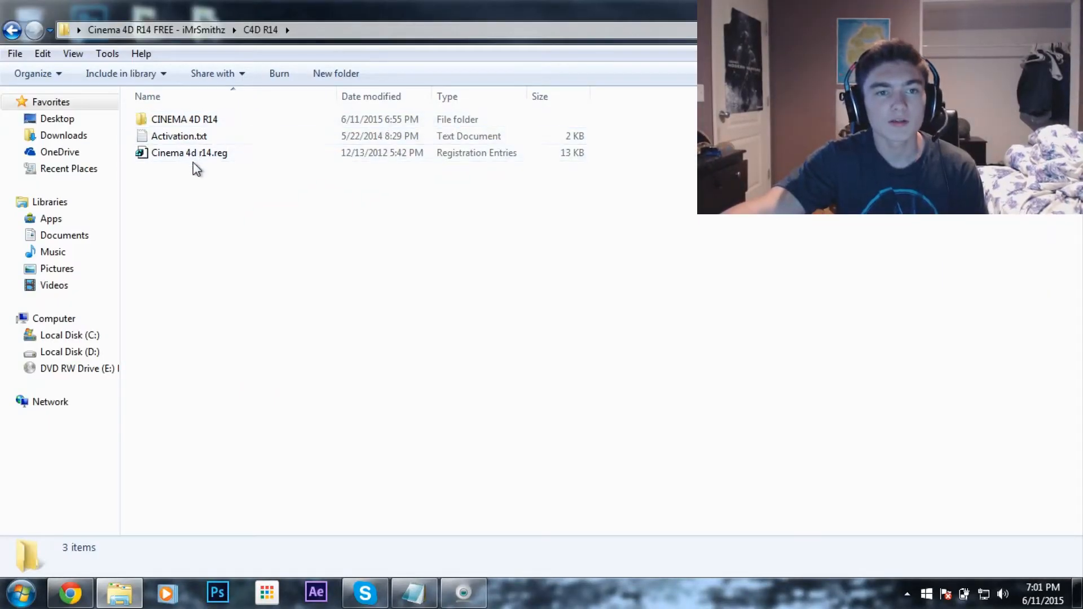
pyautogui.click(190, 153)
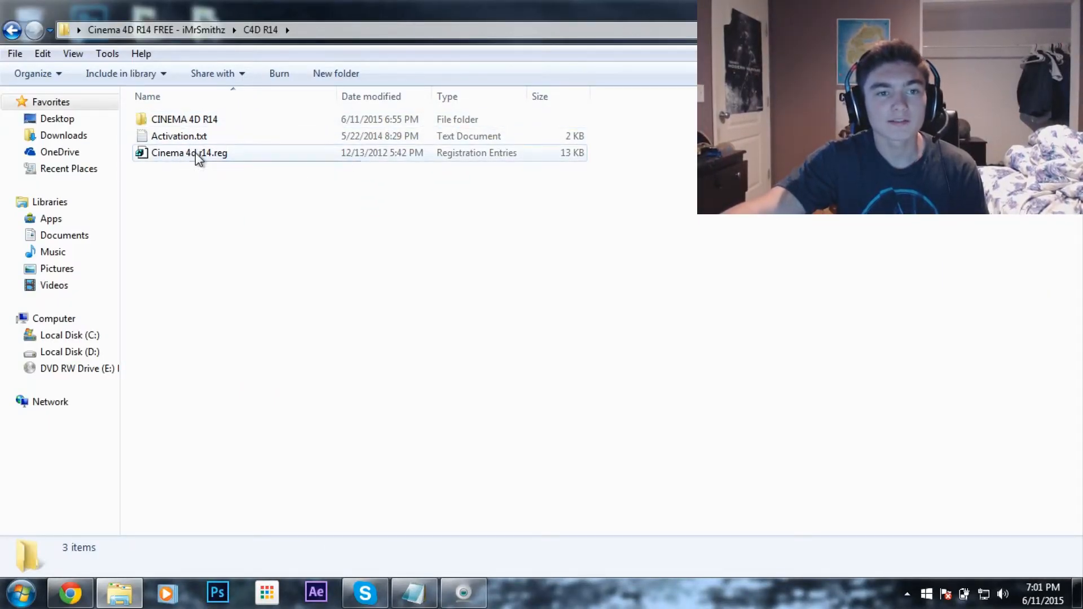
pyautogui.click(189, 152)
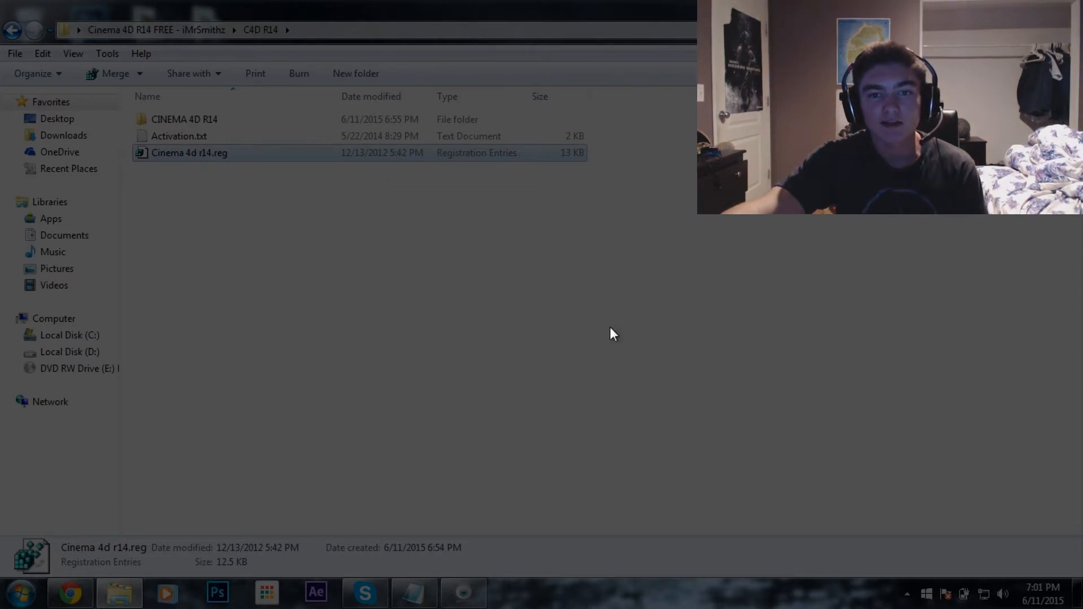
# Step: Approve the registry merge, dismiss the success message, and open the CINEMA 4D R14 folder
pyautogui.doubleClick(189, 153)
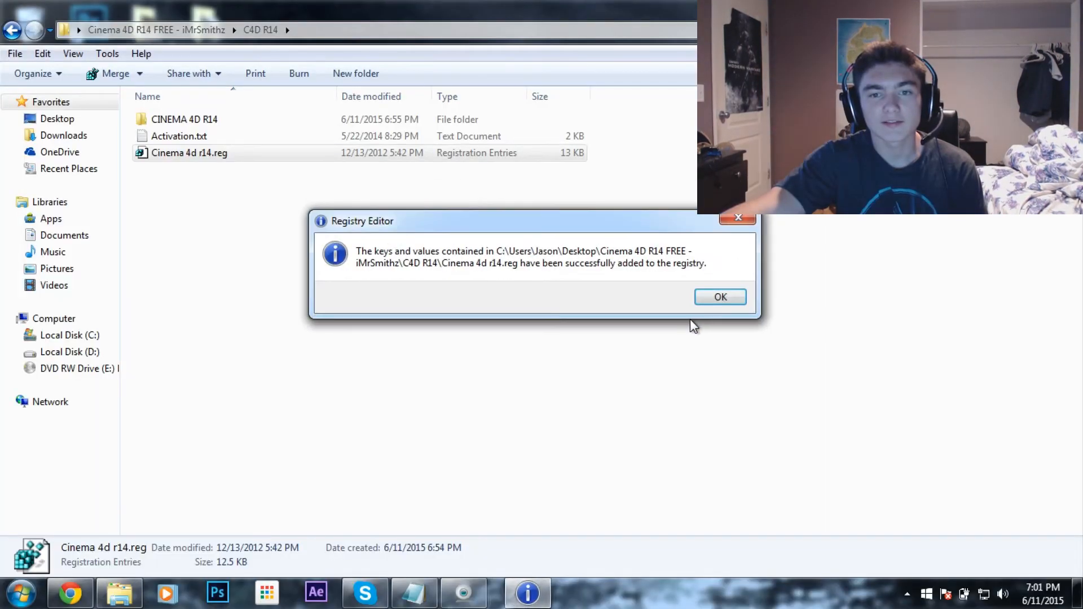
pyautogui.click(720, 296)
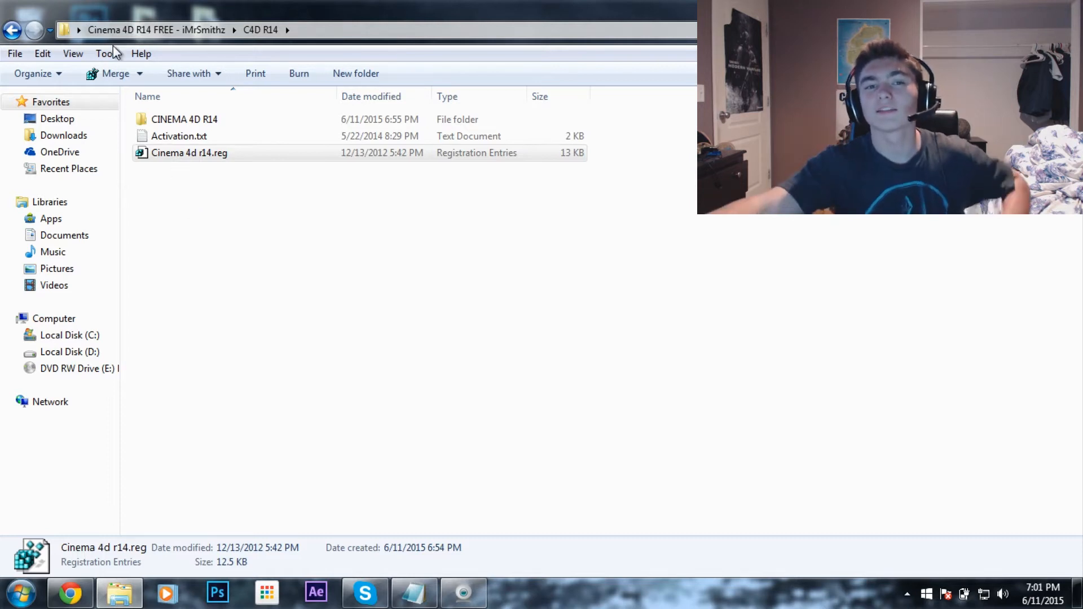
pyautogui.click(185, 119)
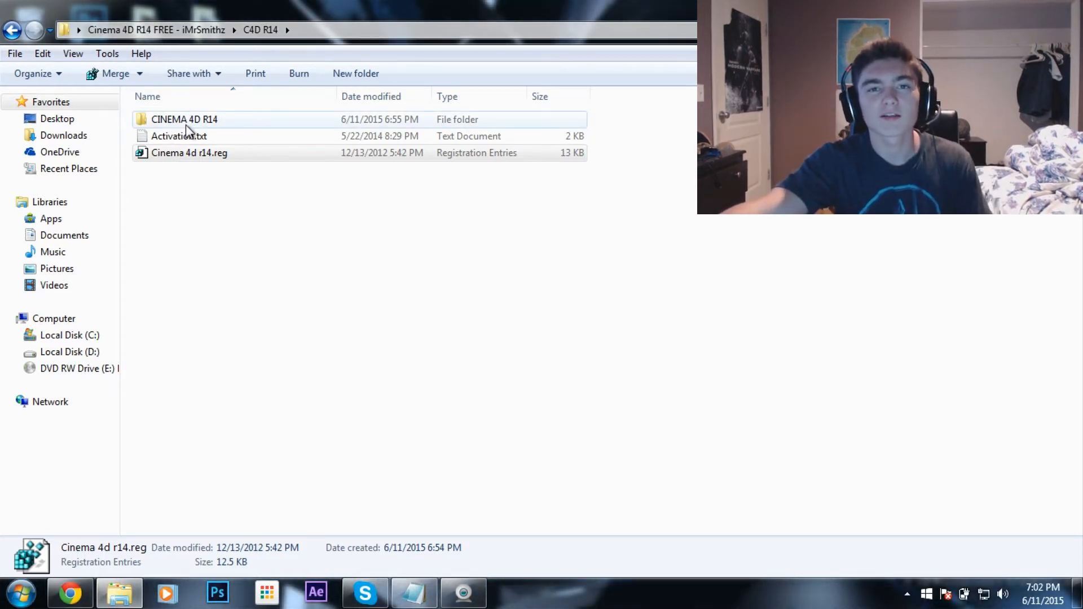
pyautogui.moveTo(184, 119)
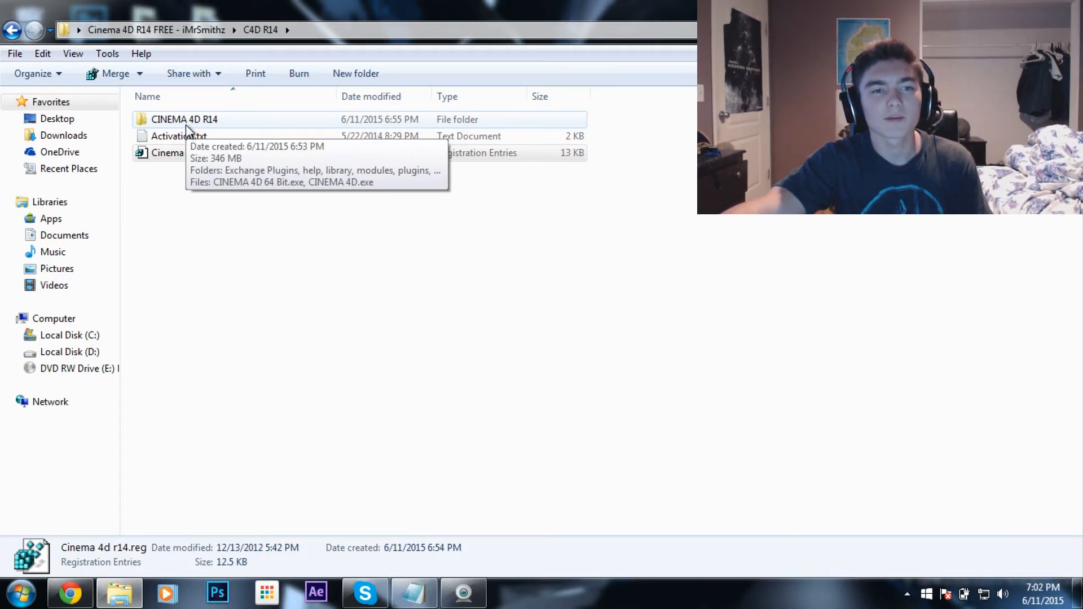
pyautogui.doubleClick(185, 119)
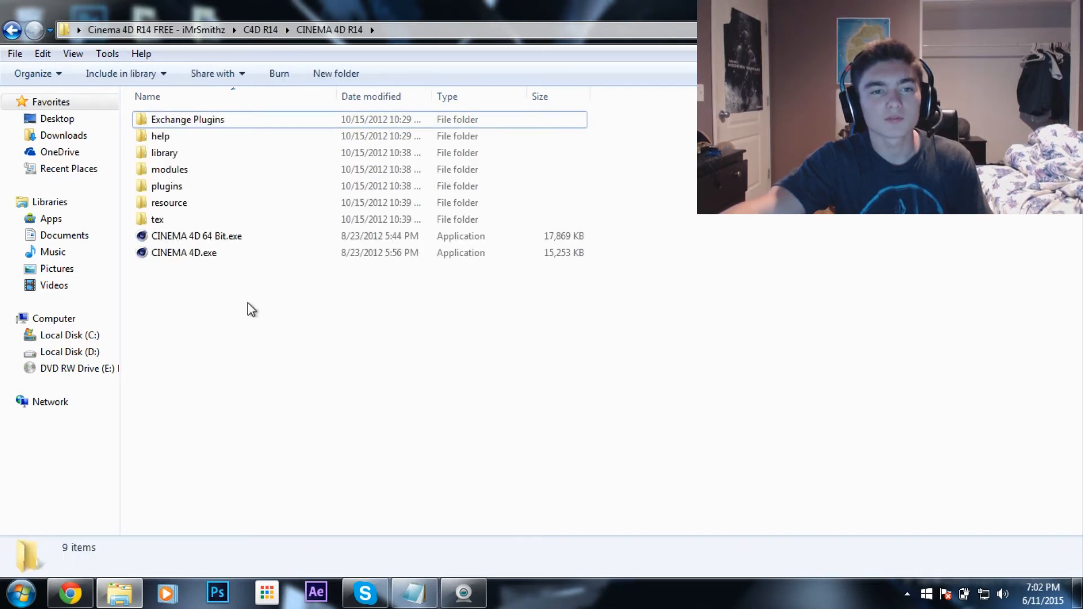
pyautogui.moveTo(335, 73)
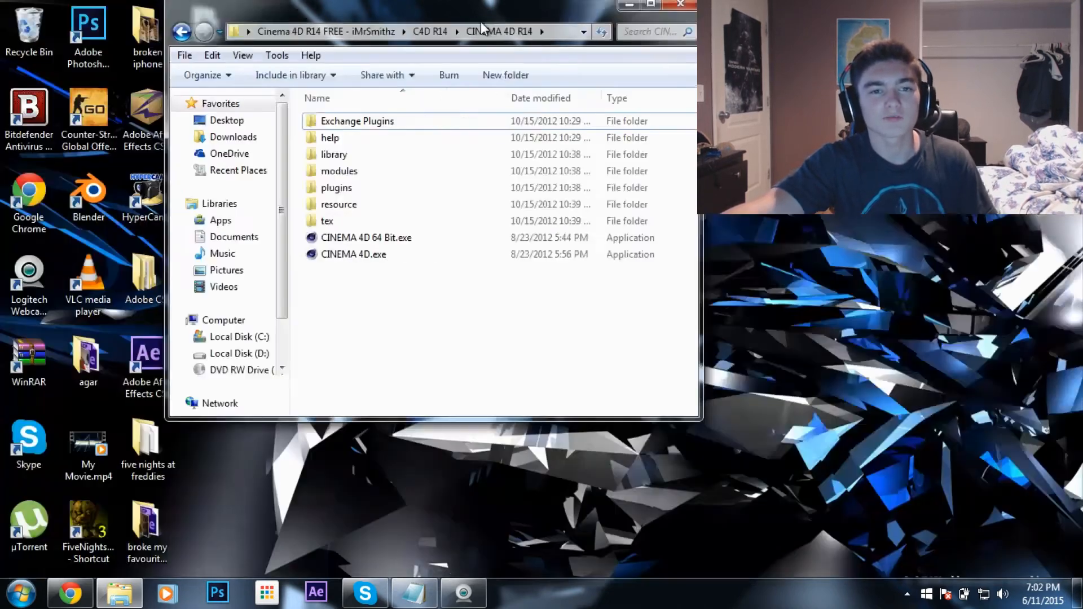
# Step: Send CINEMA 4D 64 Bit.exe to the desktop as a shortcut
pyautogui.click(636, 252)
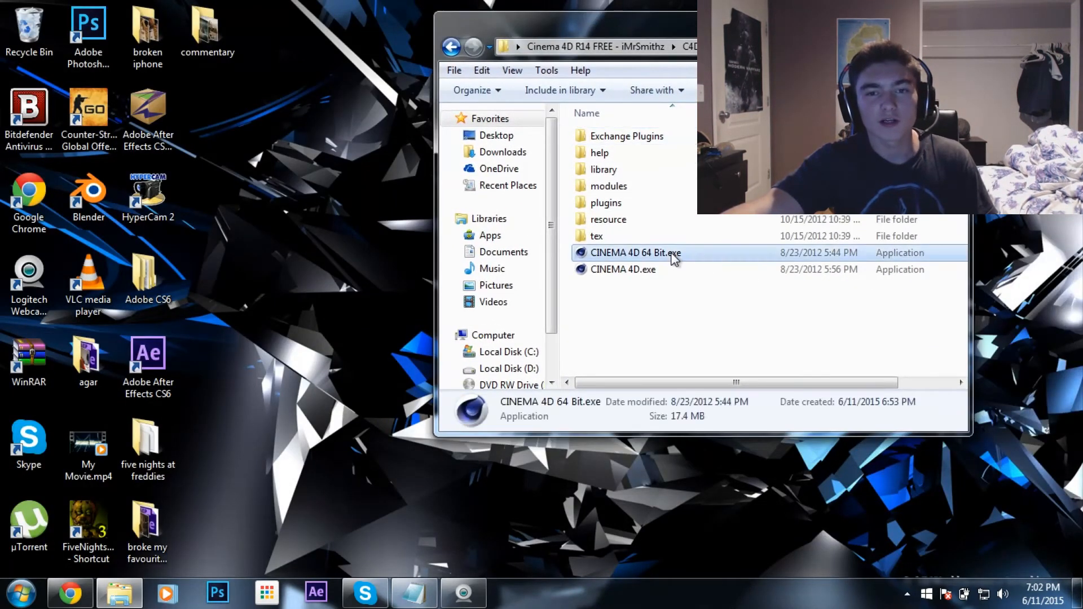
pyautogui.rightClick(635, 252)
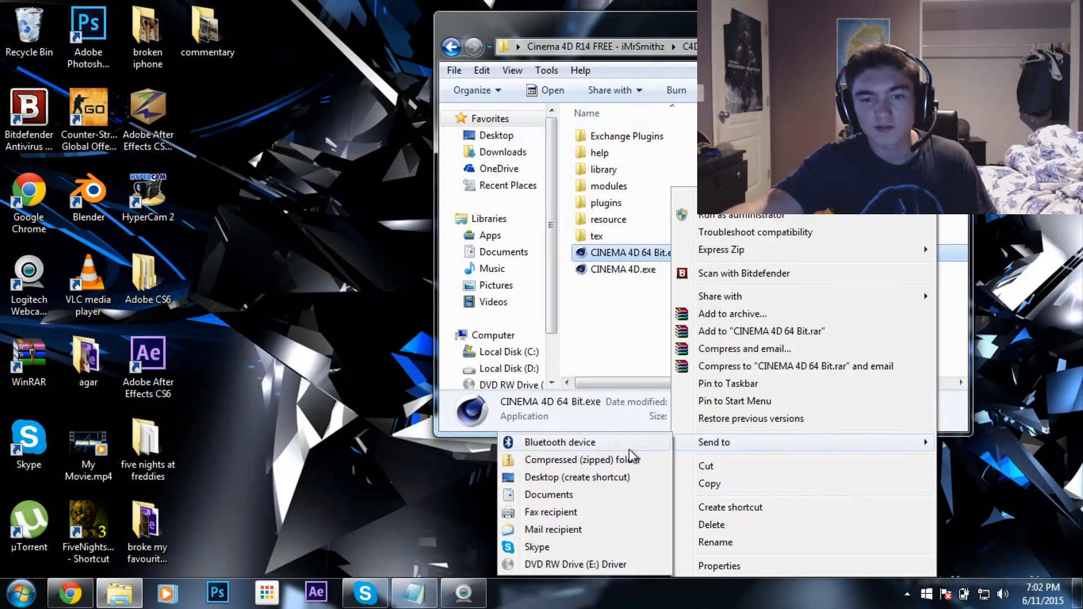
pyautogui.click(577, 476)
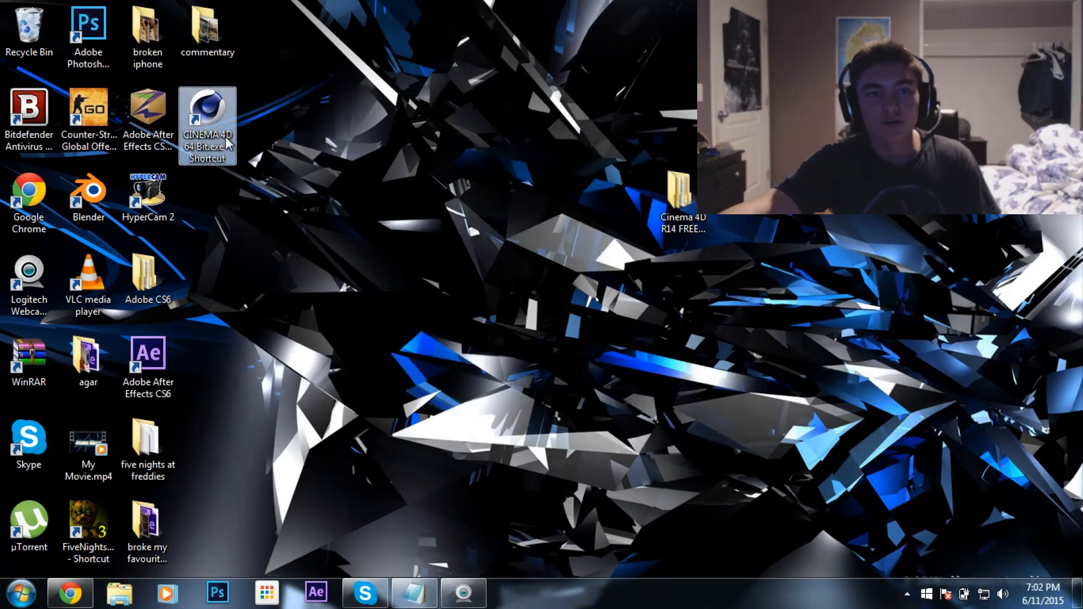
# Step: Launch Cinema 4D R14 Studio from the new CINEMA 4D 64 Bit desktop shortcut
pyautogui.doubleClick(207, 124)
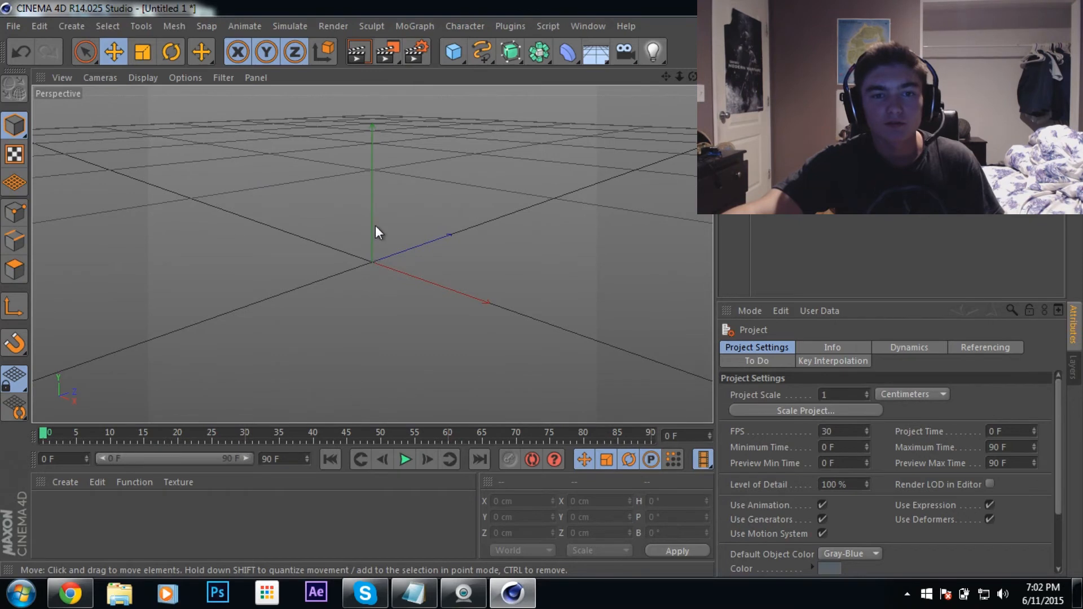
pyautogui.moveTo(427, 212)
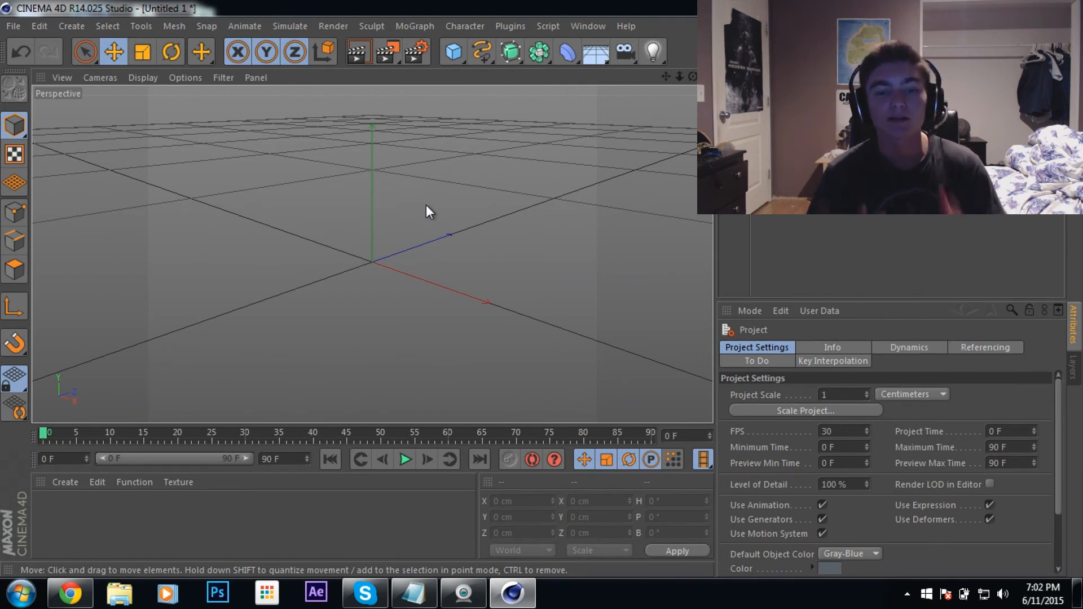
pyautogui.moveTo(404, 213)
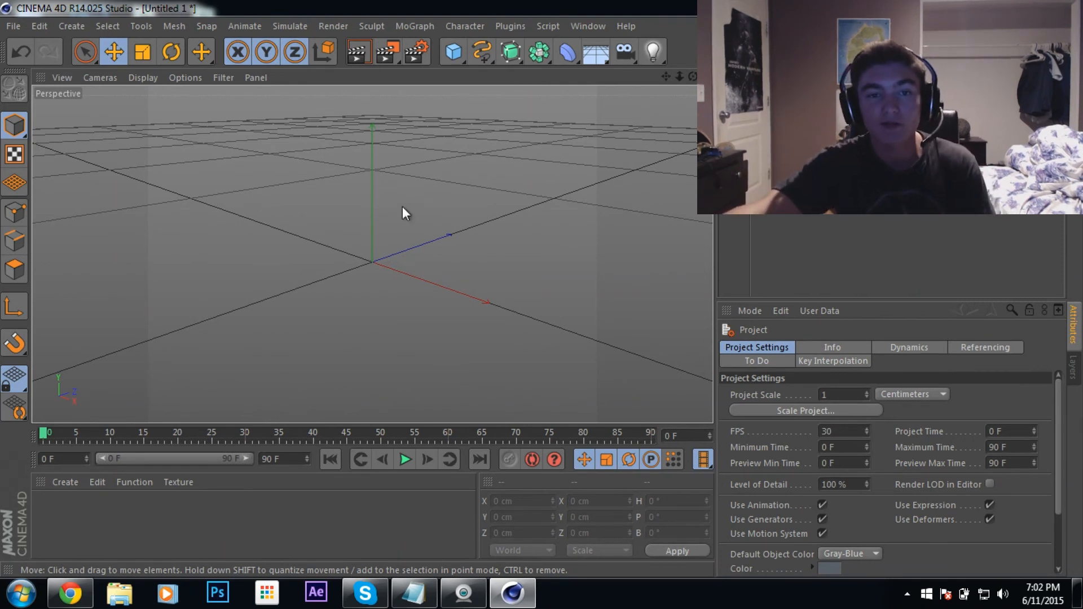
pyautogui.moveTo(430, 281)
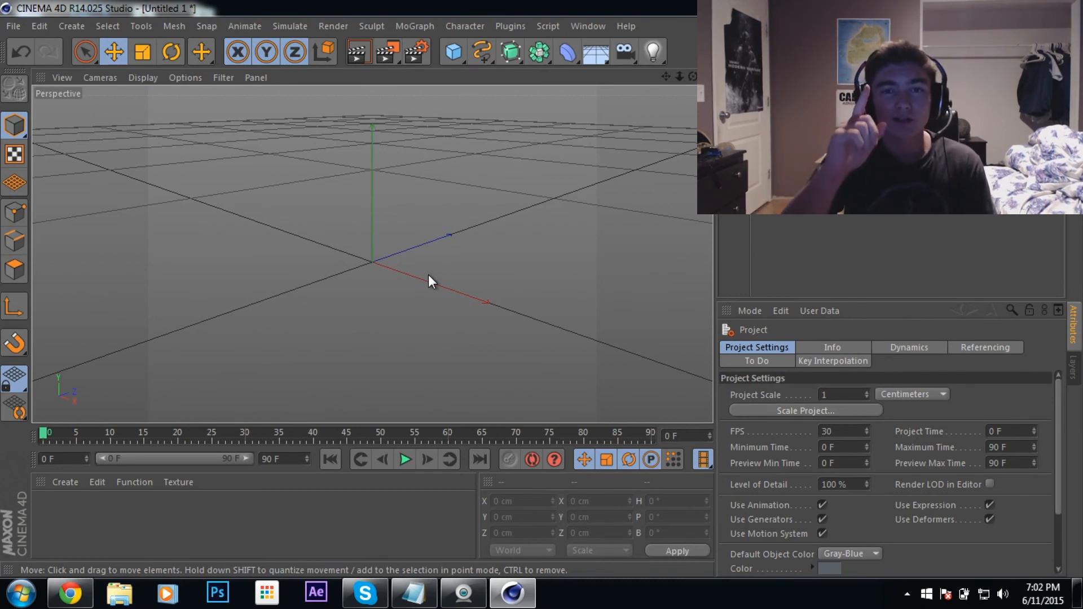
pyautogui.moveTo(431, 263)
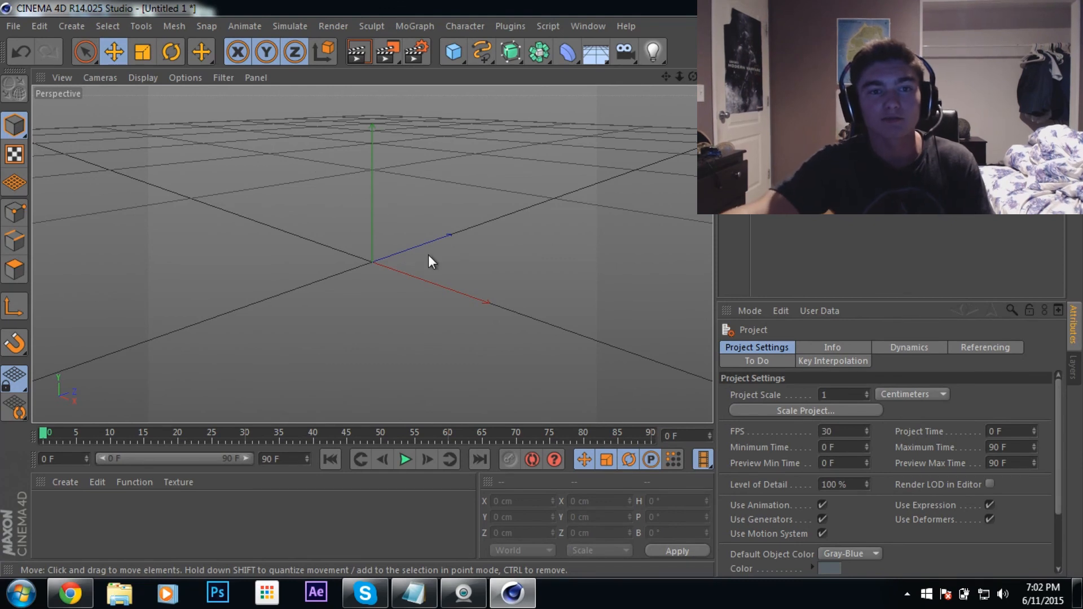